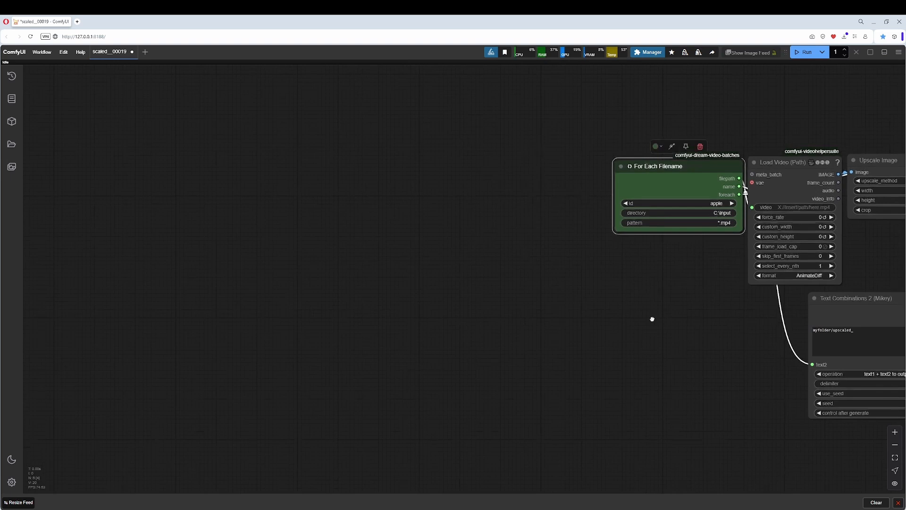
# - Search the Custom Nodes Manager for 'dream video' to confirm comfyui-dream-video-batches is installed
pyautogui.click(648, 52)
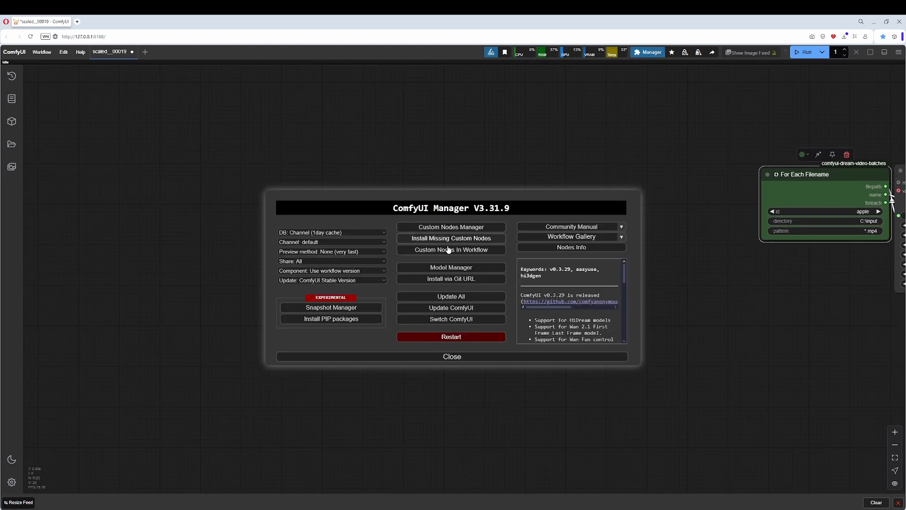
pyautogui.click(451, 227)
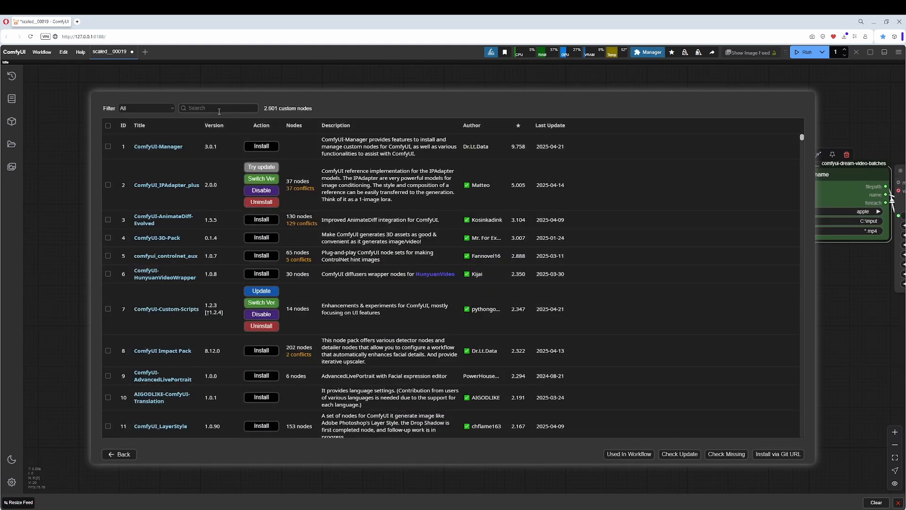
pyautogui.click(218, 107)
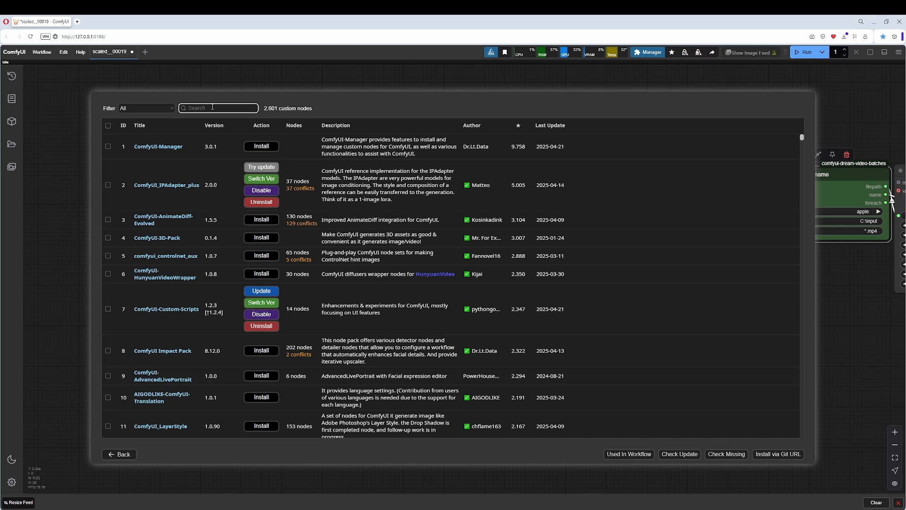
pyautogui.write('dream video')
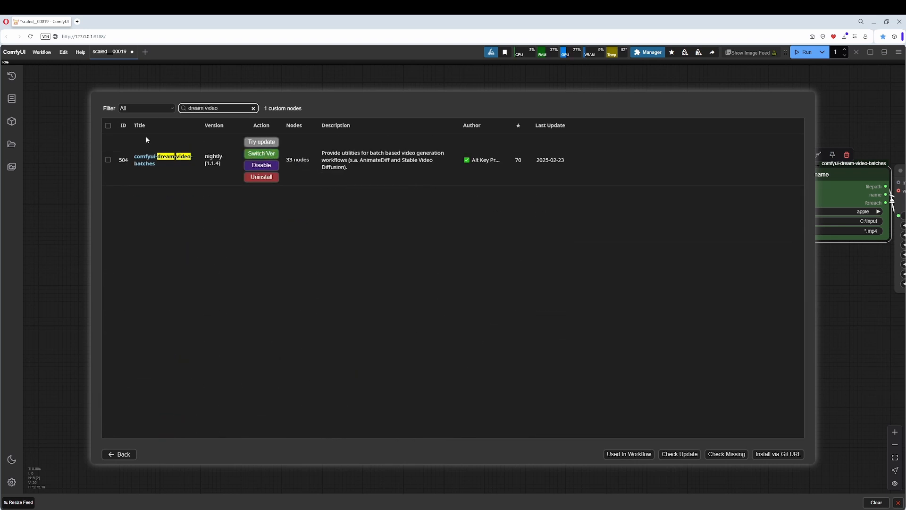
pyautogui.moveTo(163, 160)
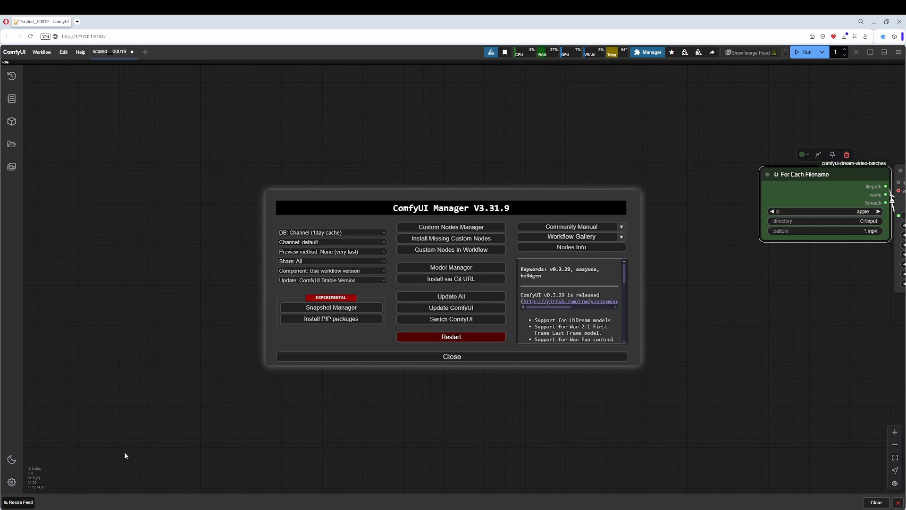
# - Close the Manager and add Load Video (Path), Upscale Image and Video Combine nodes
pyautogui.click(451, 356)
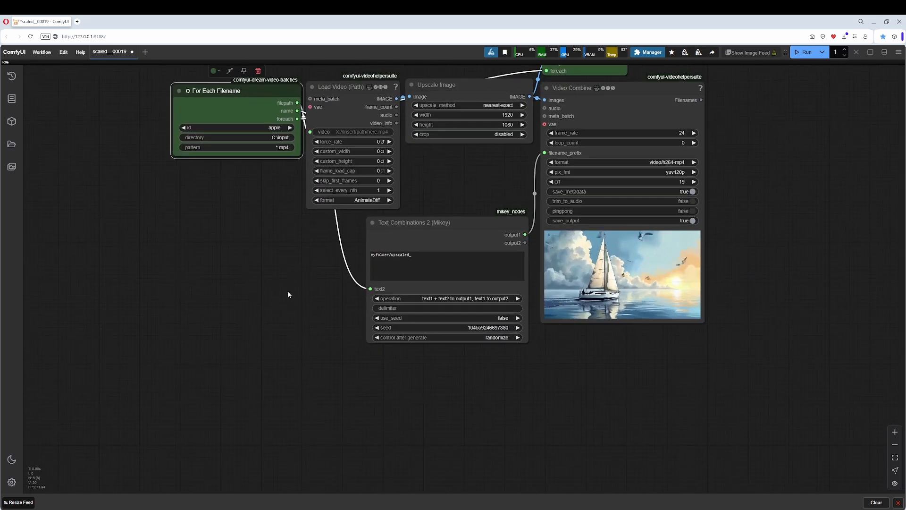
pyautogui.write('load video')
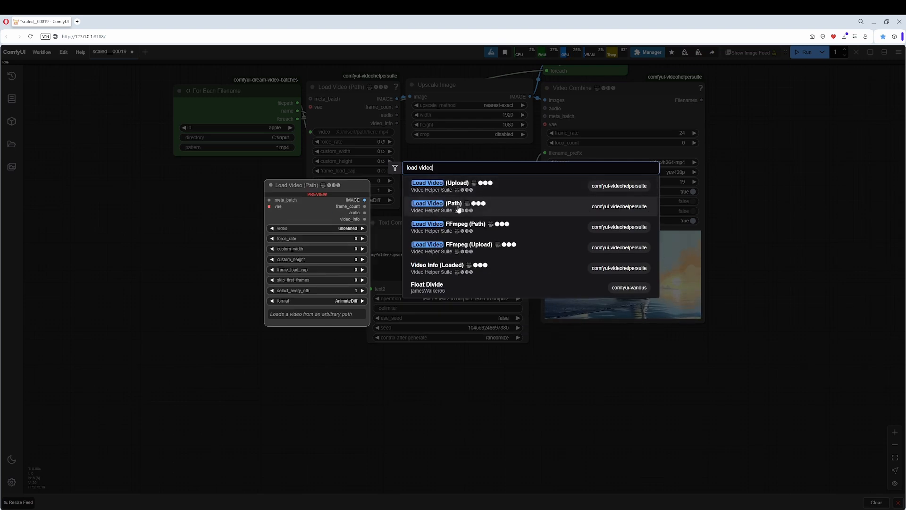
pyautogui.click(440, 203)
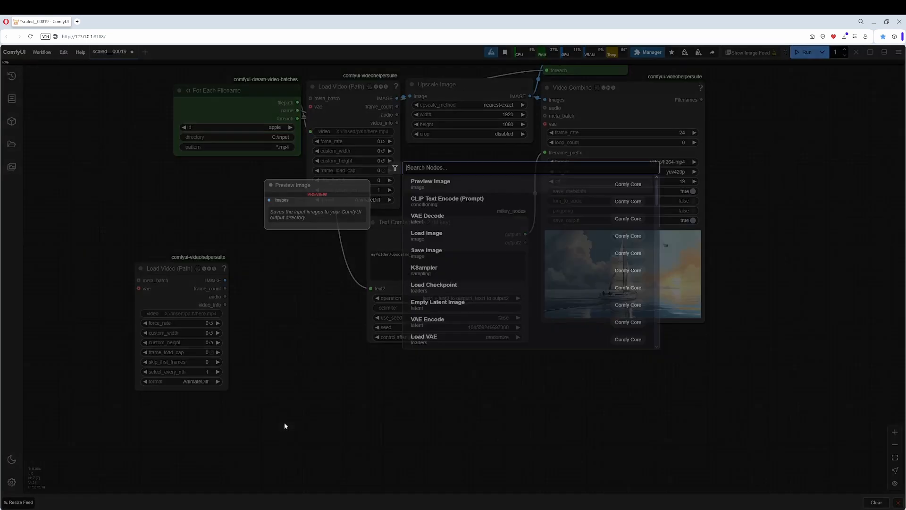
pyautogui.write('upscale image')
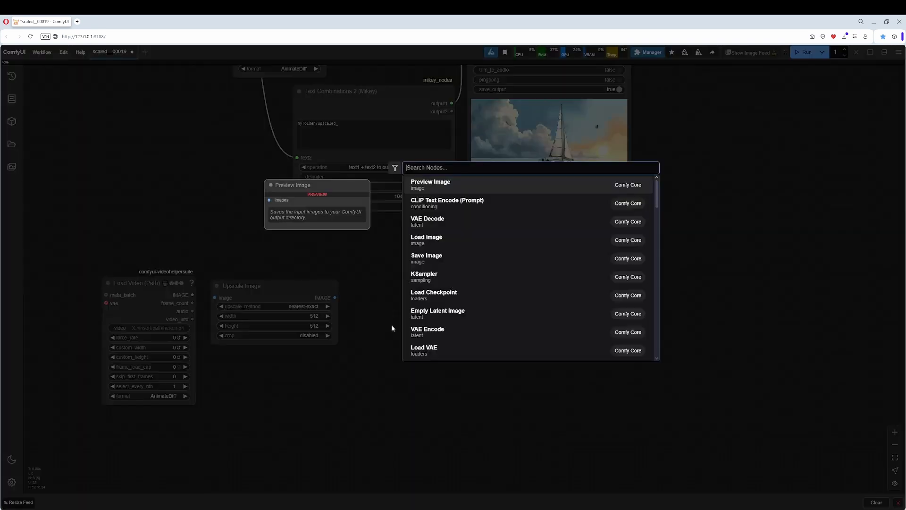
pyautogui.write('video c')
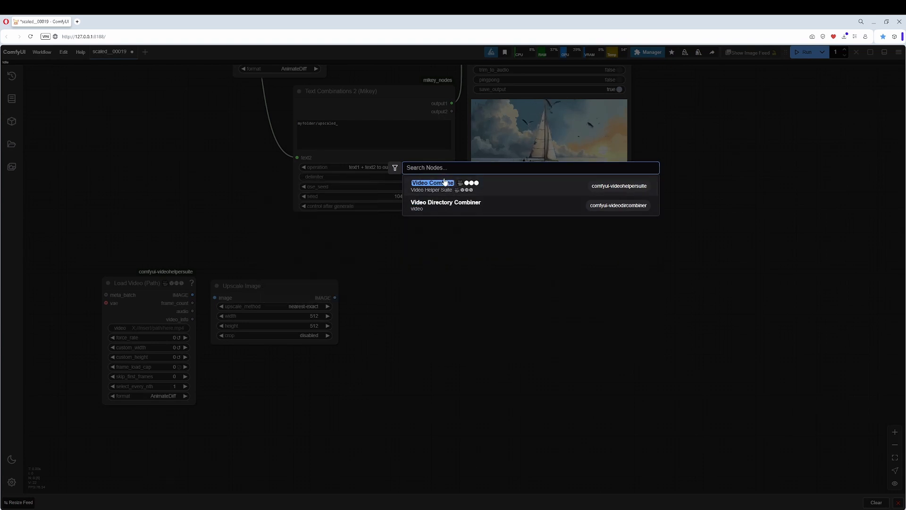
pyautogui.click(433, 183)
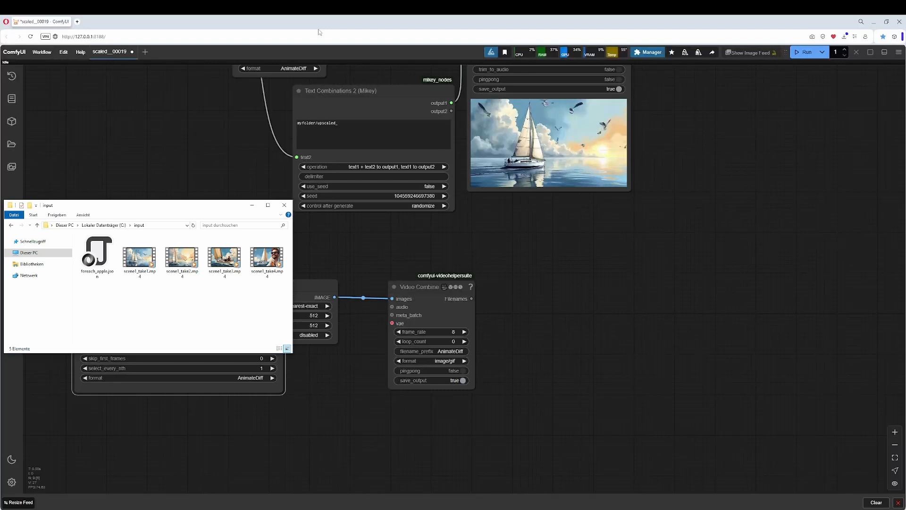
# - Point the Load Video (Path) node at C:\input\scene1_take1.mp4
pyautogui.click(116, 224)
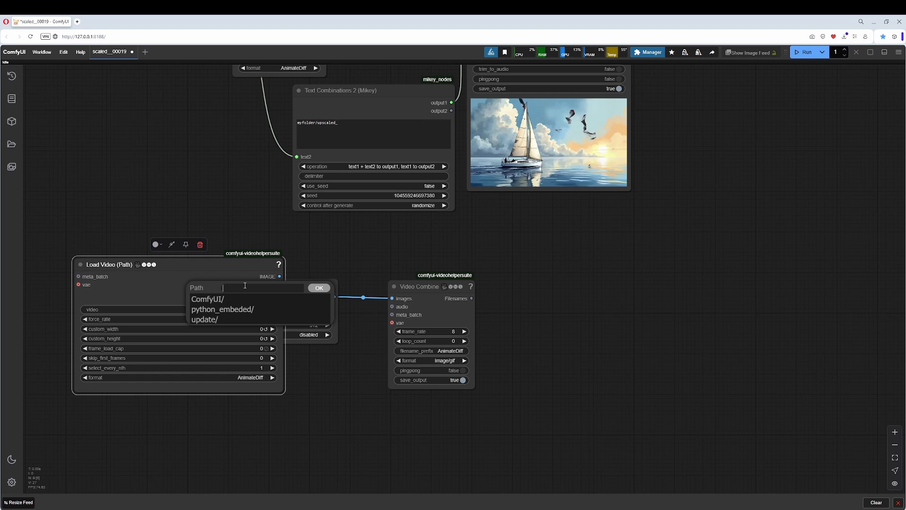
pyautogui.write('C:\\input')
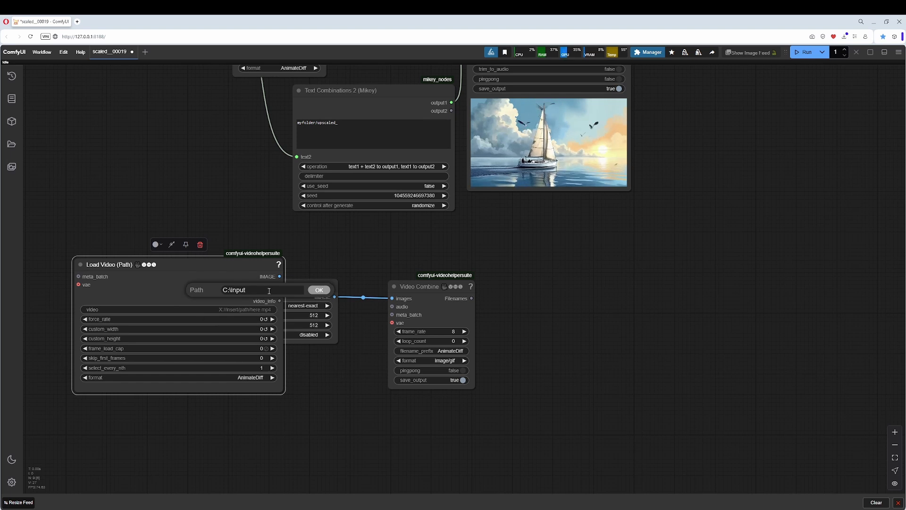
pyautogui.write('\\')
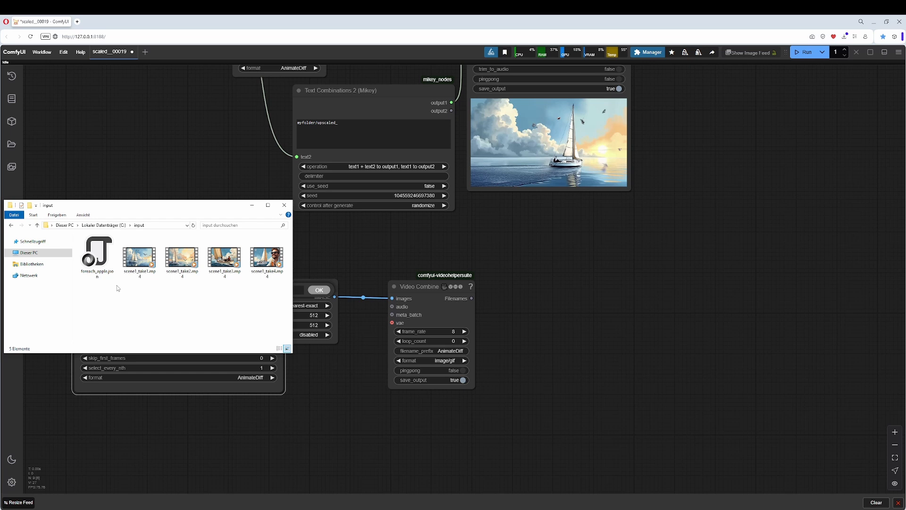
pyautogui.click(139, 255)
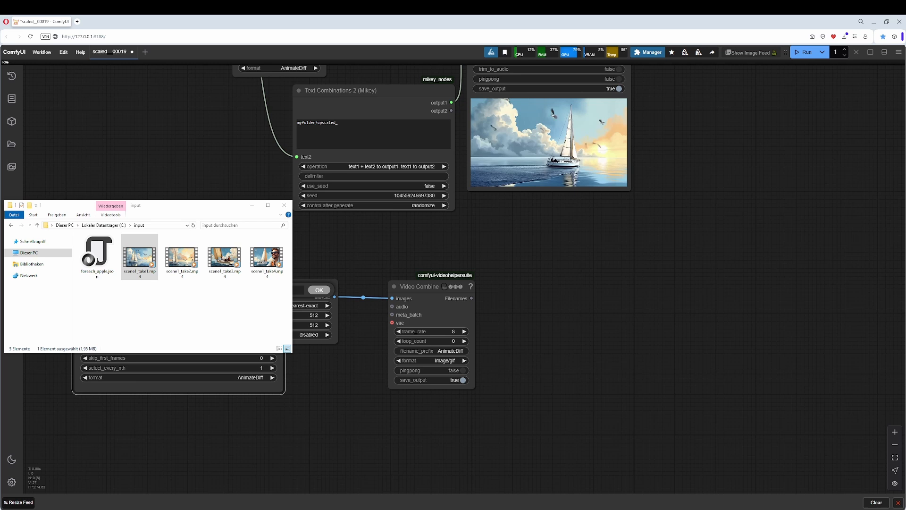
pyautogui.click(138, 252)
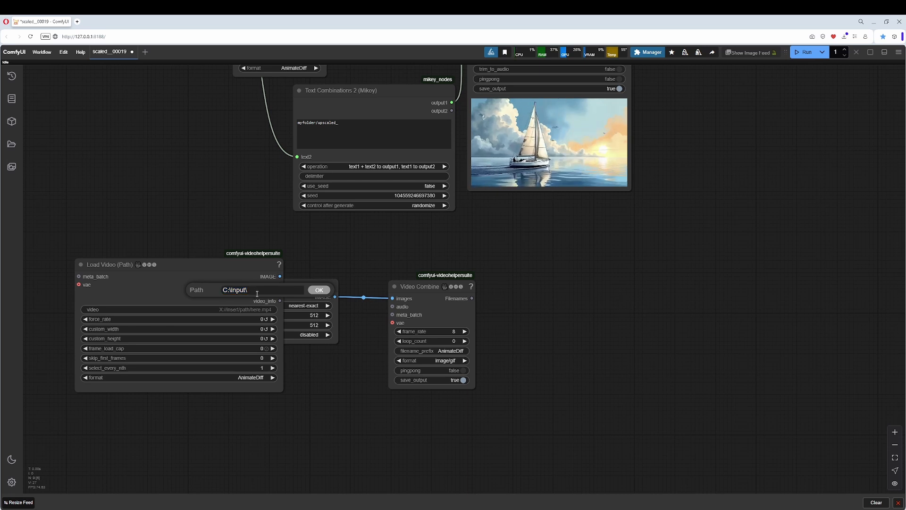
pyautogui.click(318, 290)
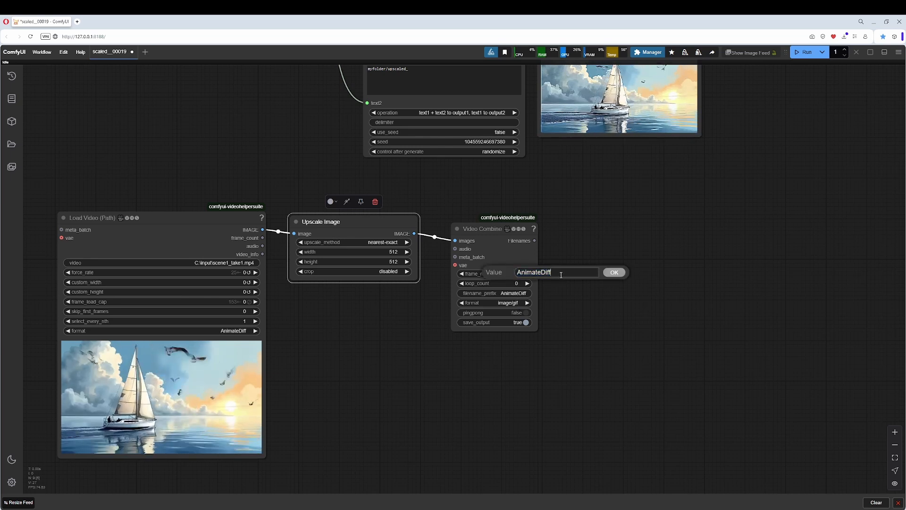
# - Set Video Combine's filename prefix to 'Upscale_' and its format to video/h264-mp4
pyautogui.write('Upscale_')
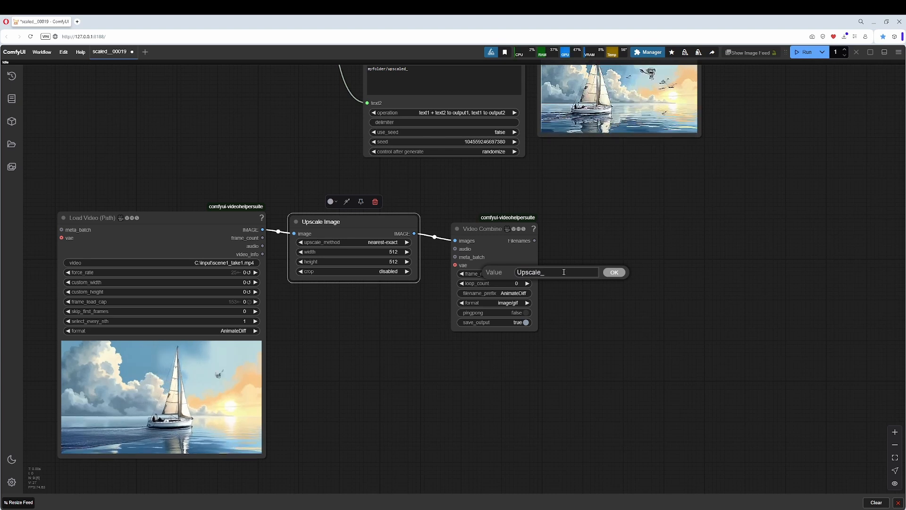
pyautogui.click(494, 302)
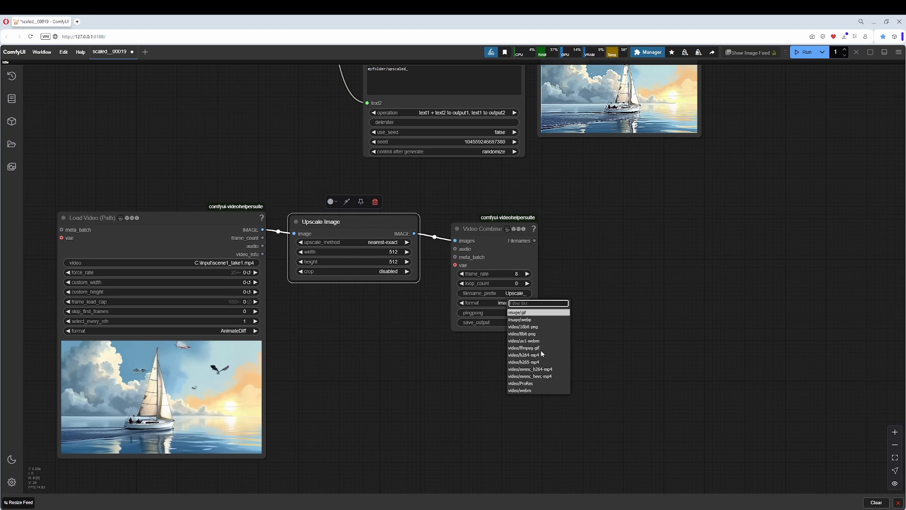
pyautogui.click(529, 369)
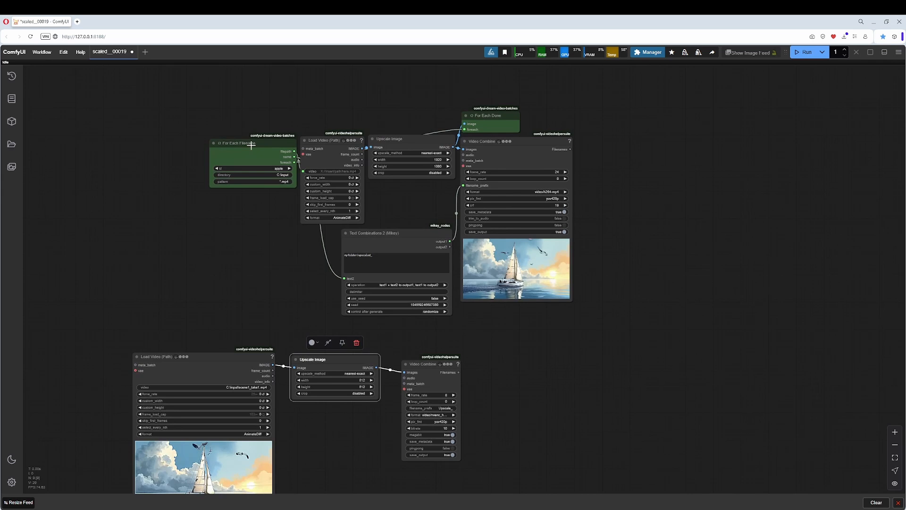
# - Add For Each Filename and For Each Done nodes to the new chain
pyautogui.moveTo(252, 143); pyautogui.dragTo(90, 295)
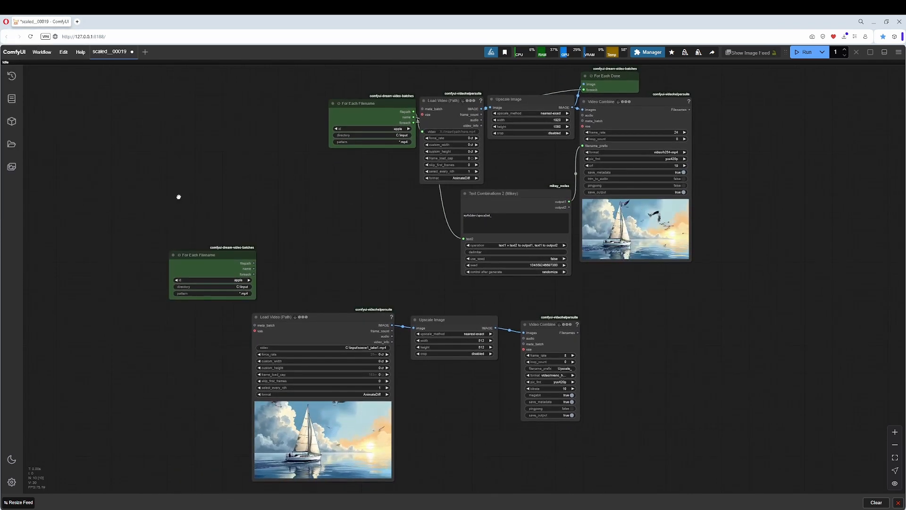
pyautogui.write('for')
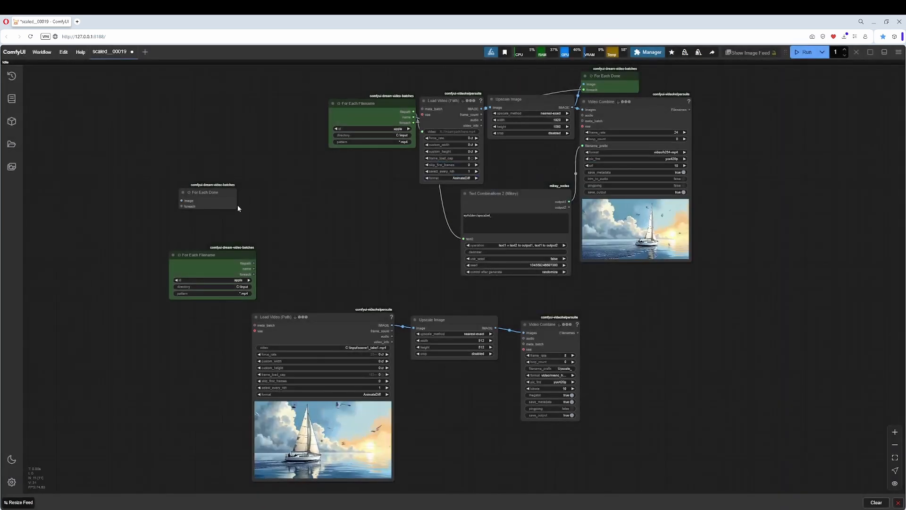
pyautogui.moveTo(204, 192); pyautogui.dragTo(334, 255)
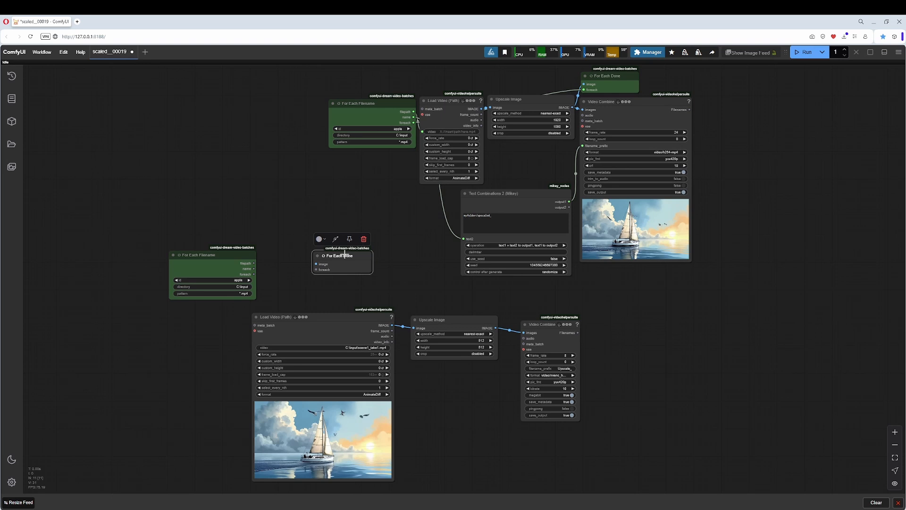
pyautogui.rightClick(347, 256)
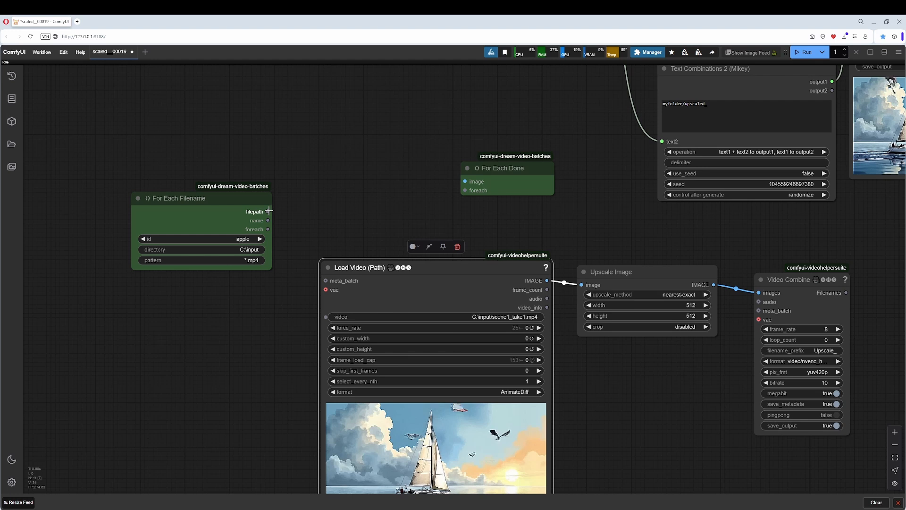
# - Feed For Each Filename's filepath into Load Video and confirm the C:\input directory
pyautogui.moveTo(267, 211); pyautogui.dragTo(327, 316)
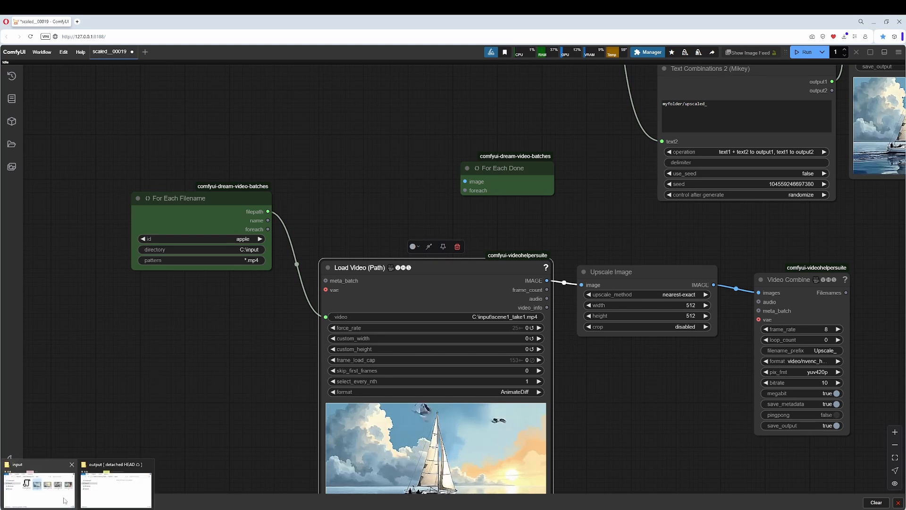
pyautogui.click(37, 482)
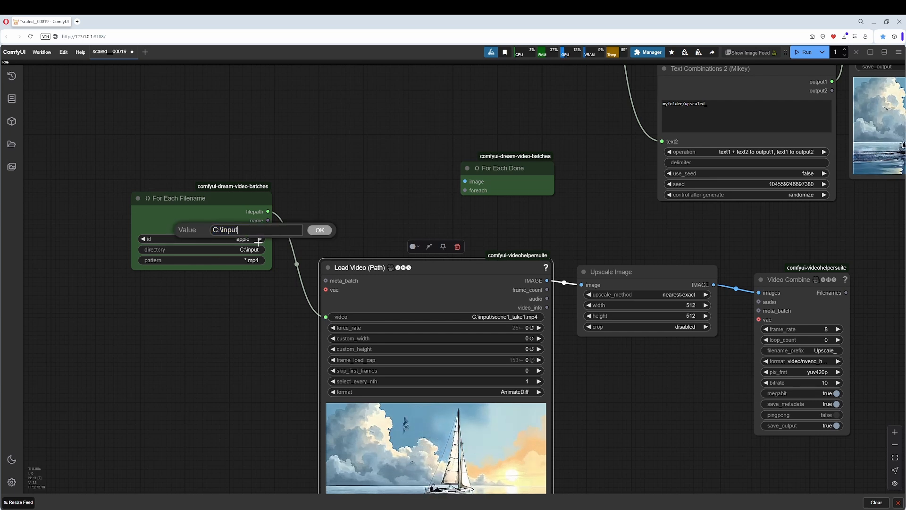
pyautogui.click(319, 230)
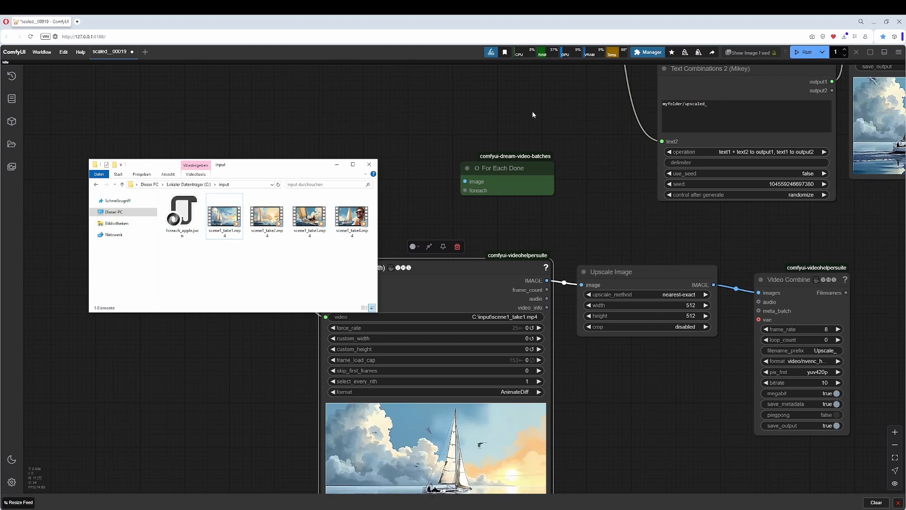
# - Inspect foreach_apple.json beside the four scene MP4 clips in C:\input
pyautogui.click(181, 212)
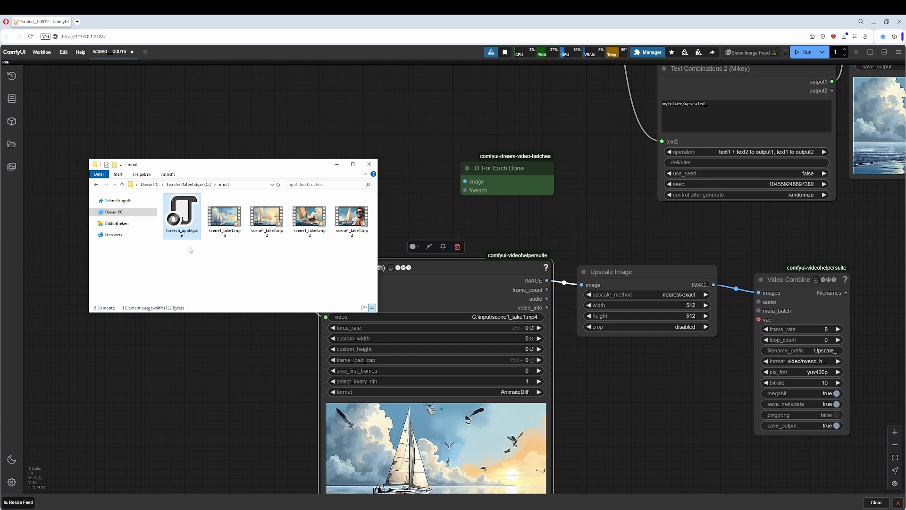
pyautogui.moveTo(181, 210)
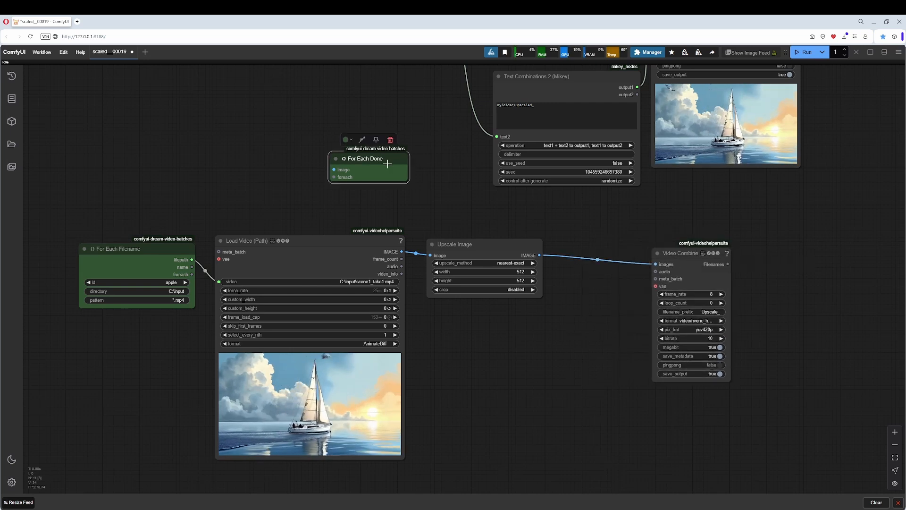
# - Place For Each Done after Upscale Image and route the upscaled IMAGE into it
pyautogui.moveTo(369, 158); pyautogui.dragTo(600, 210)
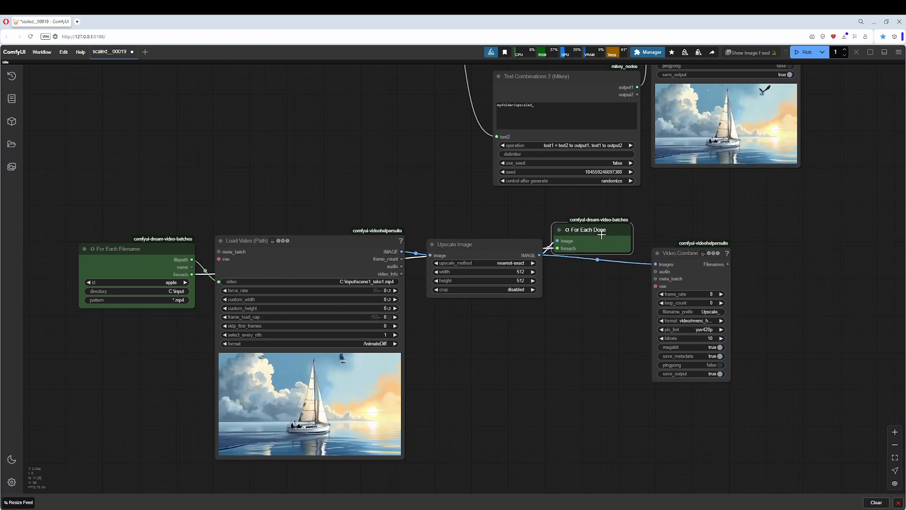
pyautogui.moveTo(598, 229); pyautogui.dragTo(605, 252)
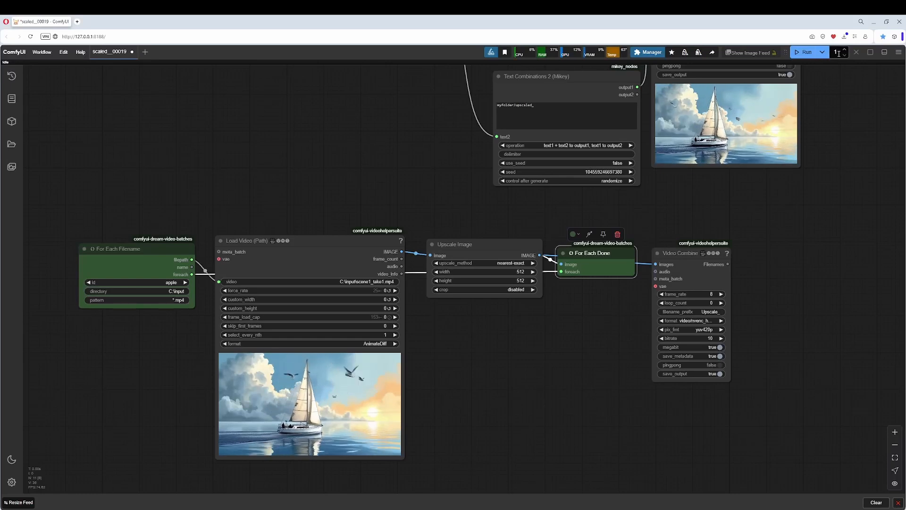
pyautogui.moveTo(844, 52)
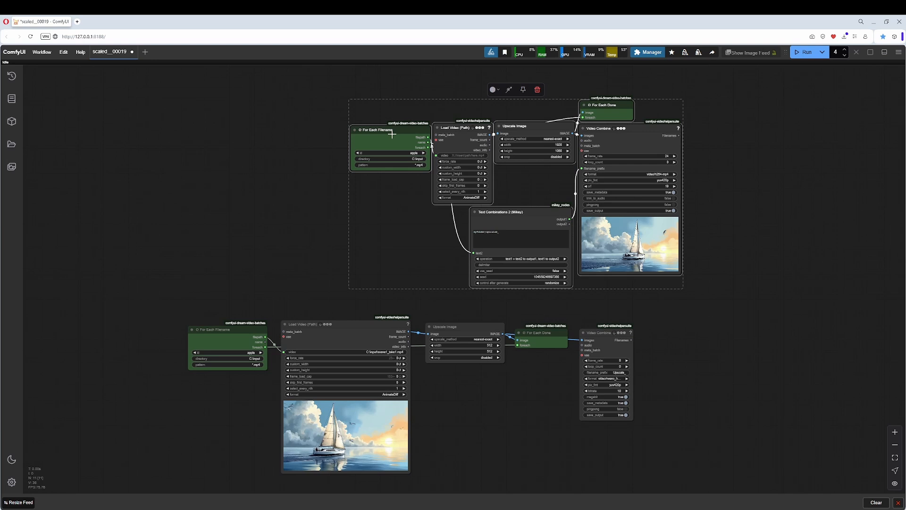
# - Set the reference workflow group's nodes to Bypass
pyautogui.rightClick(391, 129)
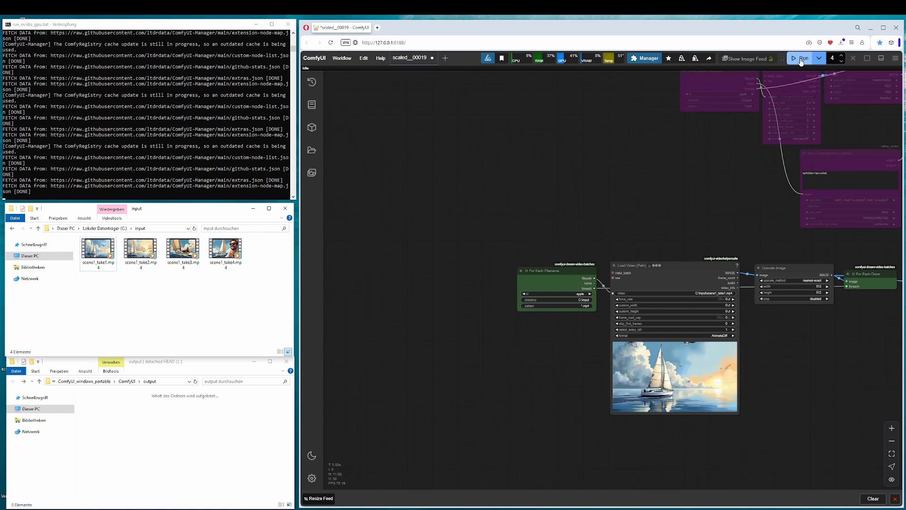
# - Run the workflow with batch count 4, producing Upscale_ videos for all four clips
pyautogui.click(802, 58)
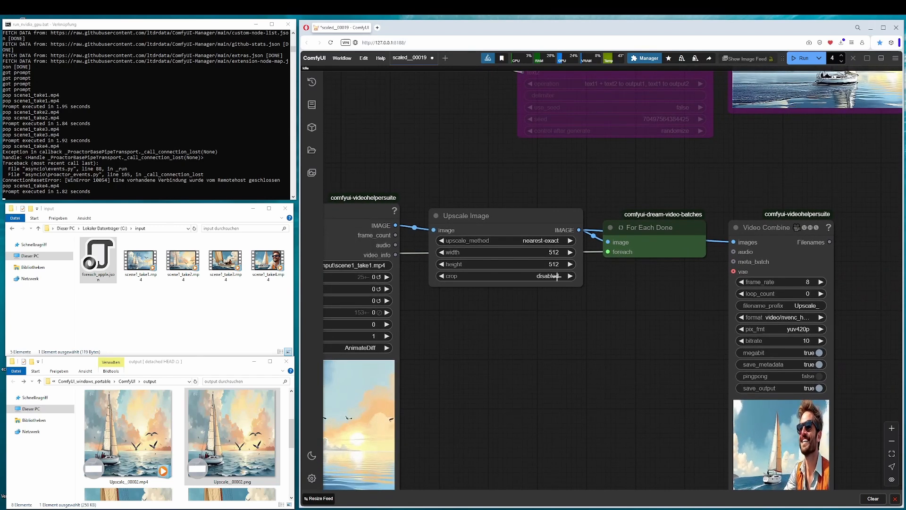
pyautogui.click(554, 252)
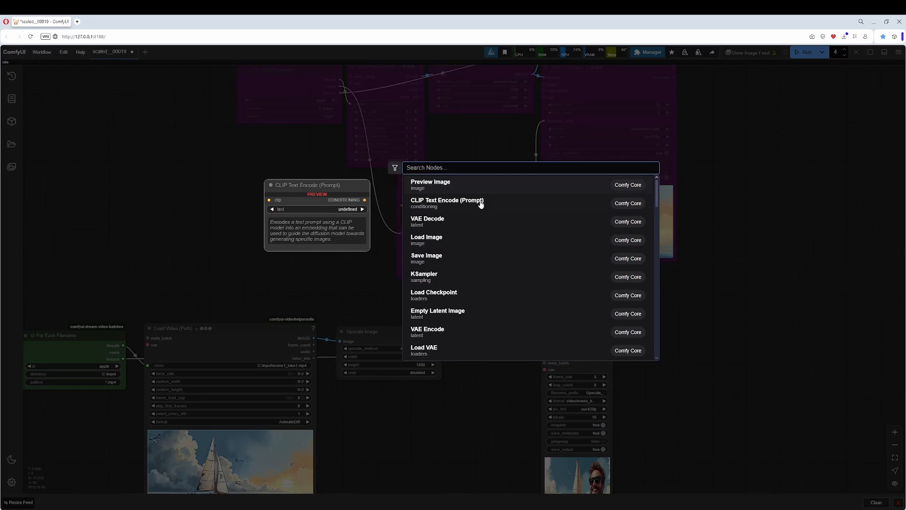
# - Add a Text Combinations 2 (Mikey) node found by searching 'text com'
pyautogui.write('text com')
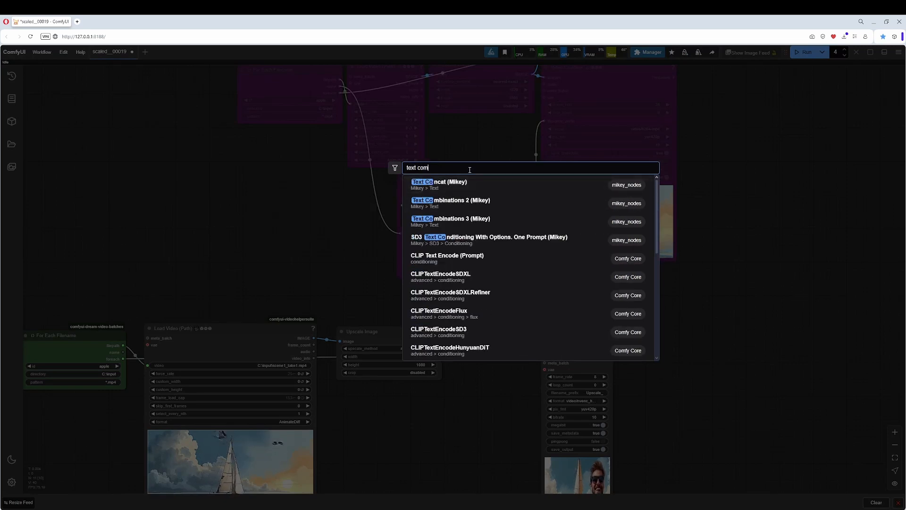
pyautogui.click(450, 200)
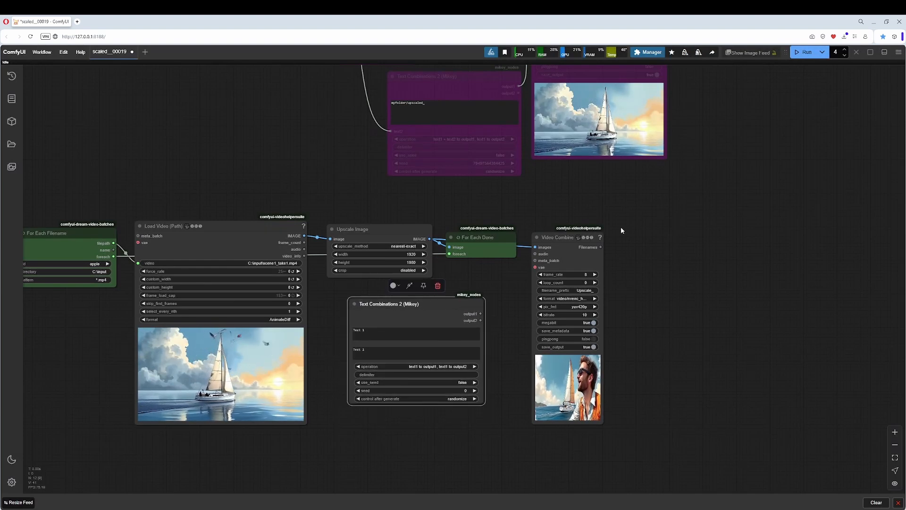
pyautogui.rightClick(564, 242)
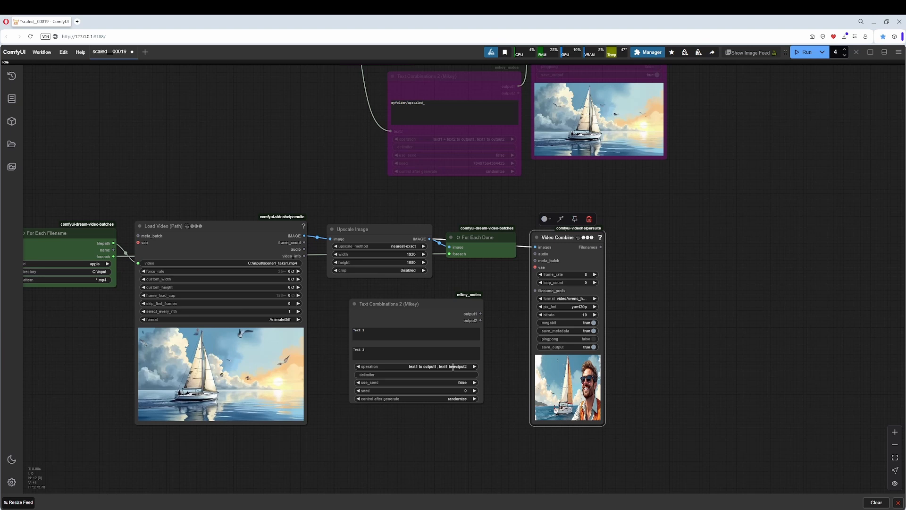
# - Combine text1 'output\upscaled_' with the For Each filename into Video Combine's filename_prefix
pyautogui.click(413, 366)
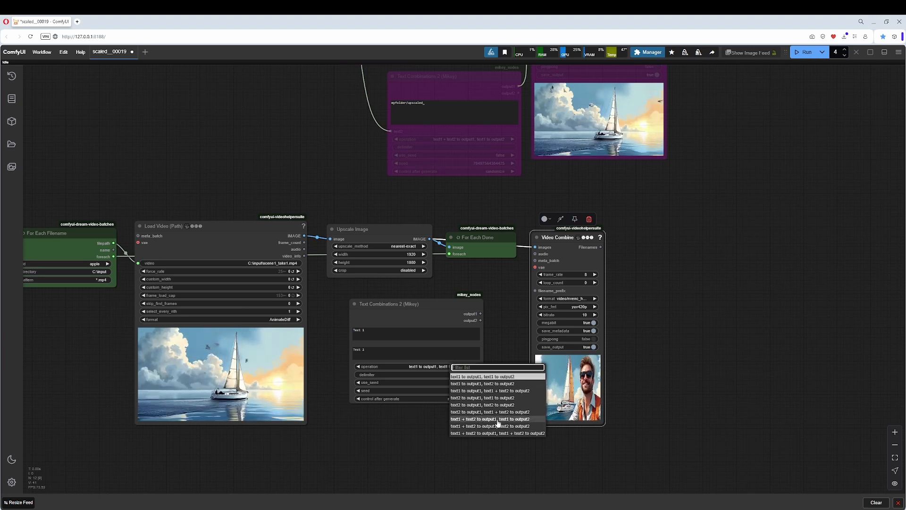
pyautogui.click(497, 419)
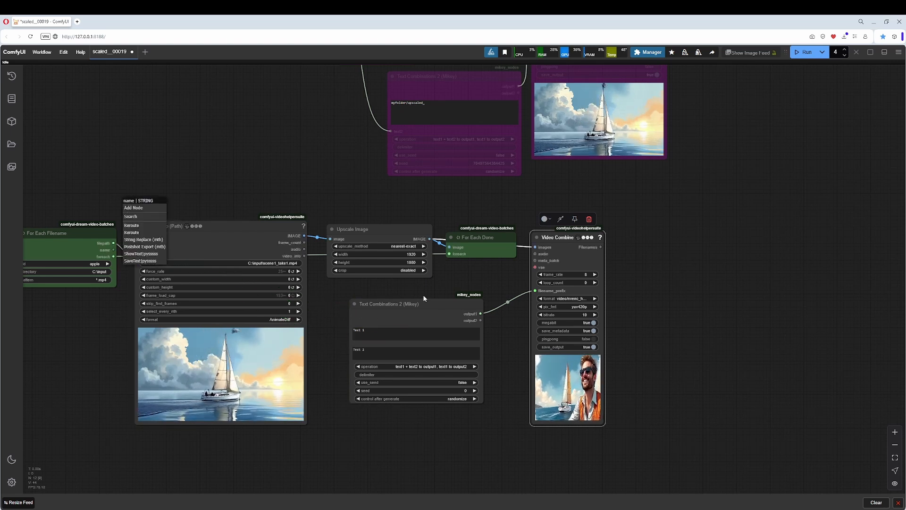
pyautogui.rightClick(424, 298)
pyautogui.write('output\\upscaled_')
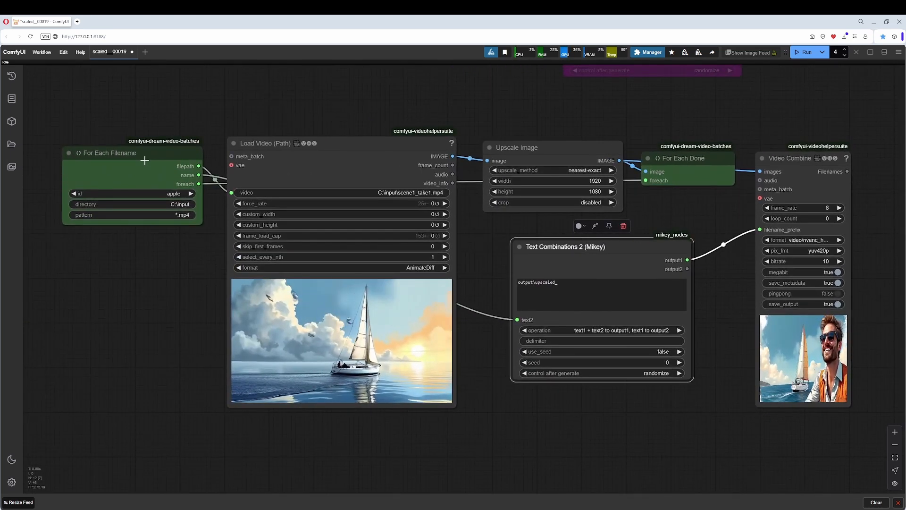
pyautogui.doubleClick(537, 283)
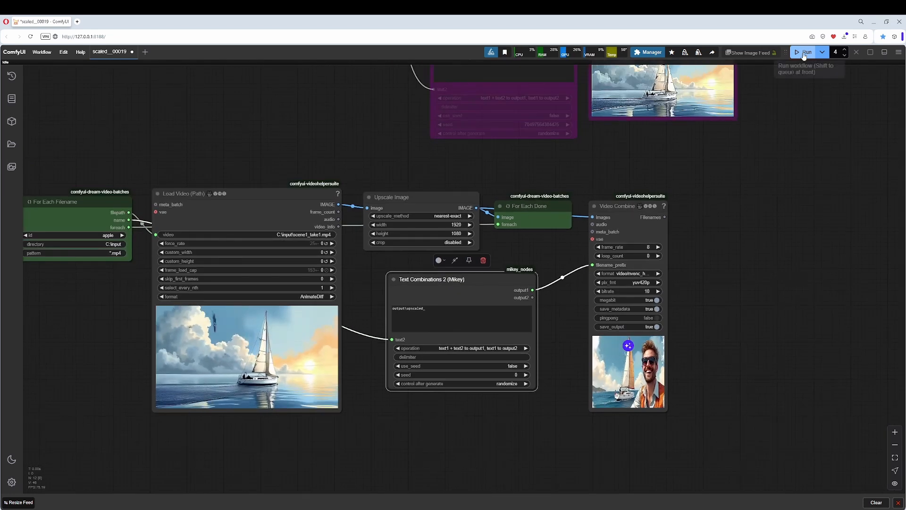
# - Run the loop, dismiss the 'No more files to process' notice, and check the upscaled_scene1_take files
pyautogui.click(806, 51)
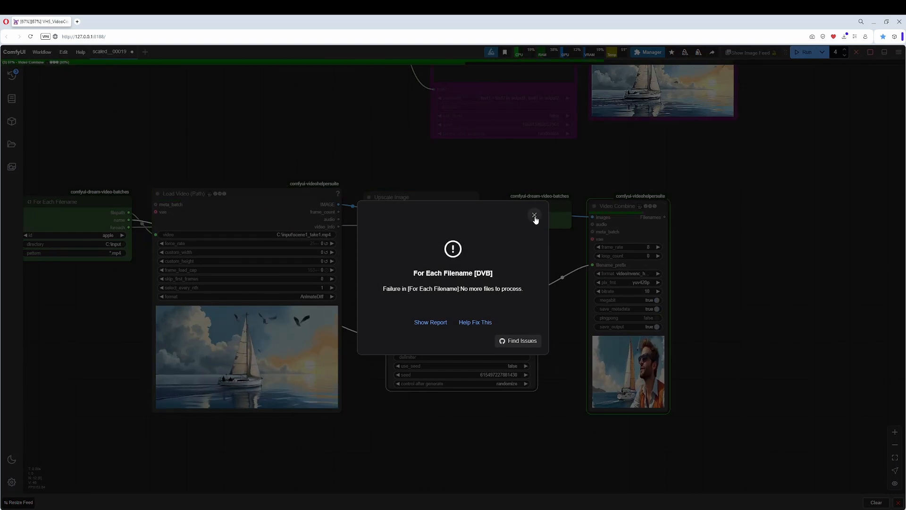
pyautogui.click(533, 216)
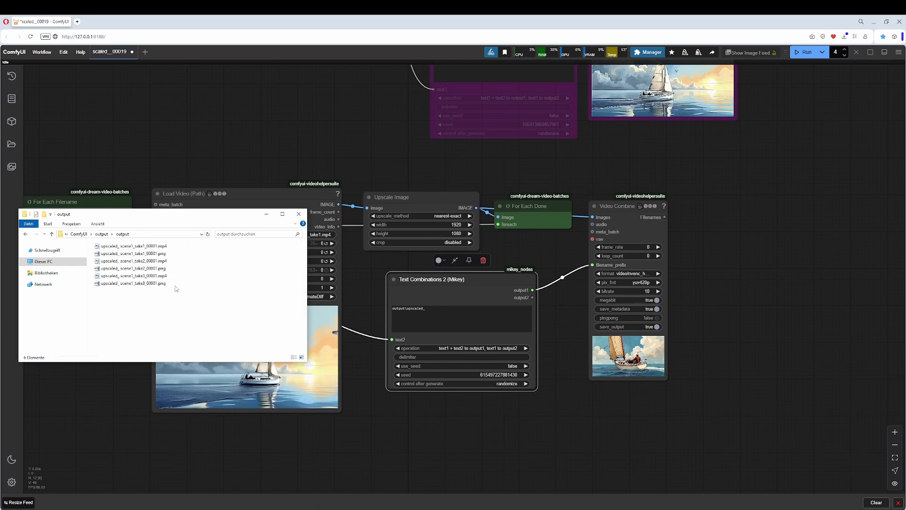
pyautogui.click(131, 246)
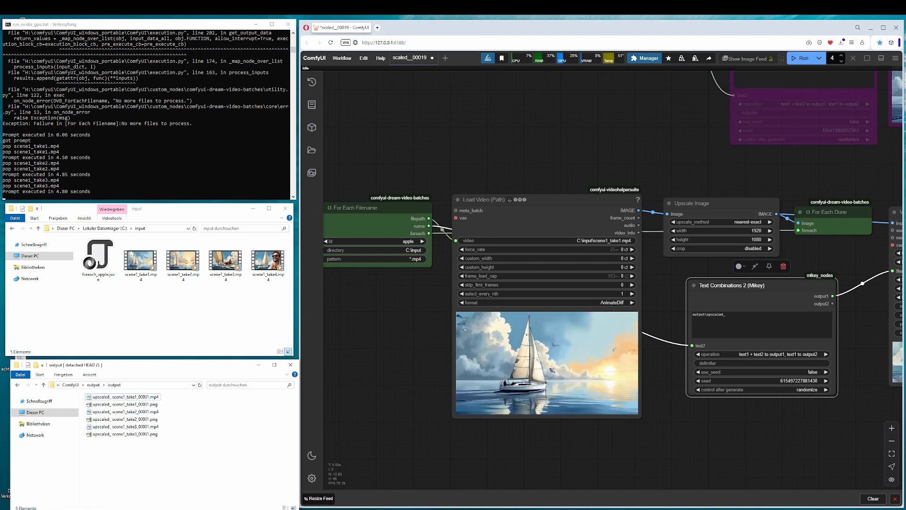
pyautogui.click(268, 260)
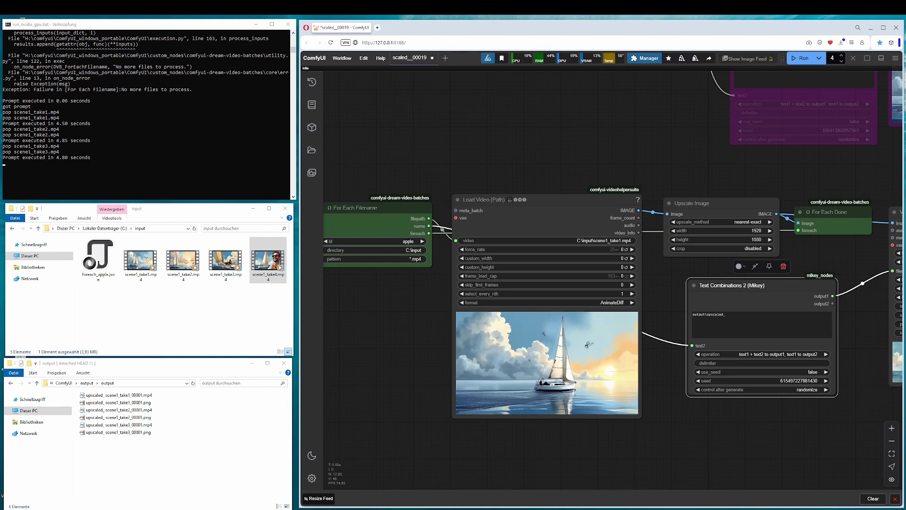
pyautogui.click(119, 432)
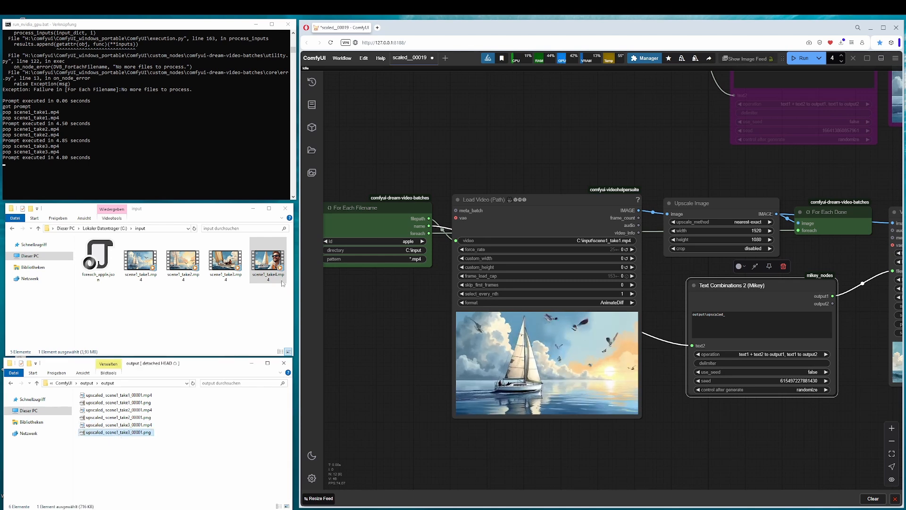